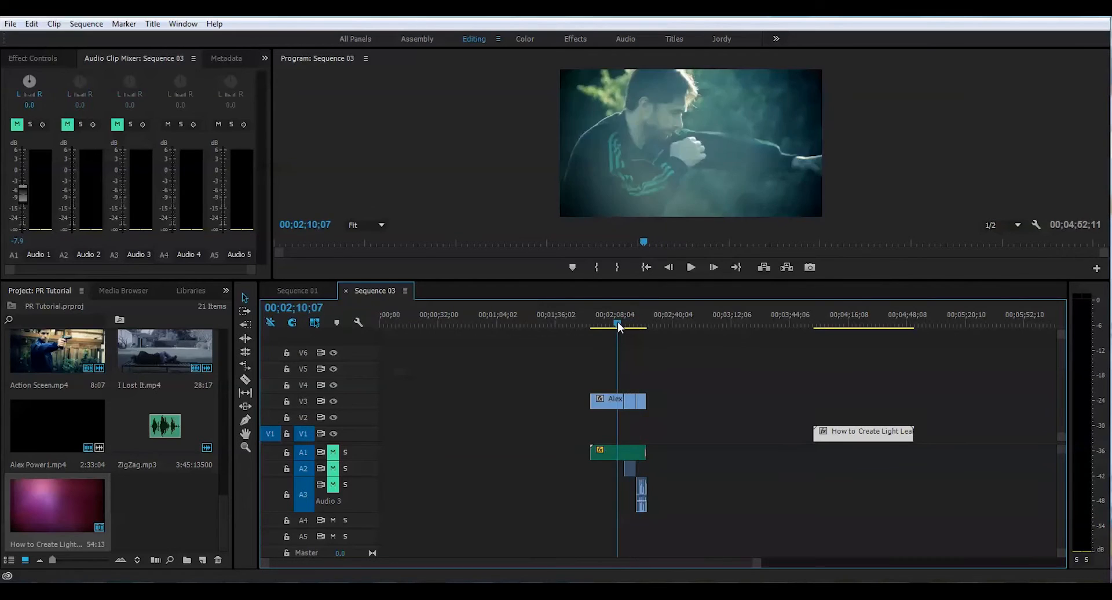
# Preview the sequence, then position the light leak clip on V4 over the Alex Power1/I Lost It cut.
pyautogui.click(690, 268)
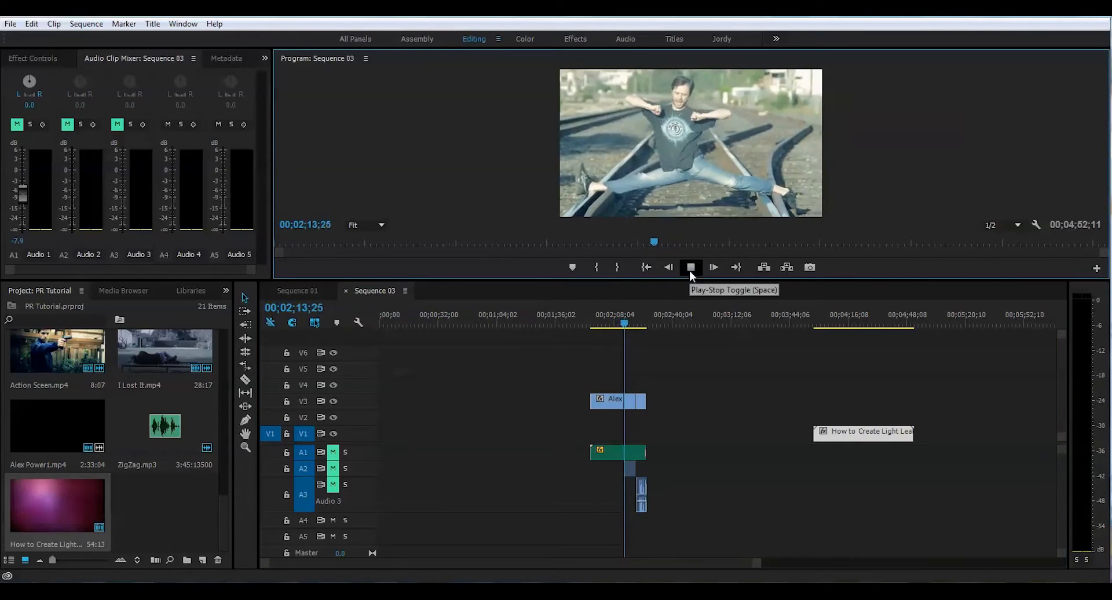
pyautogui.click(691, 267)
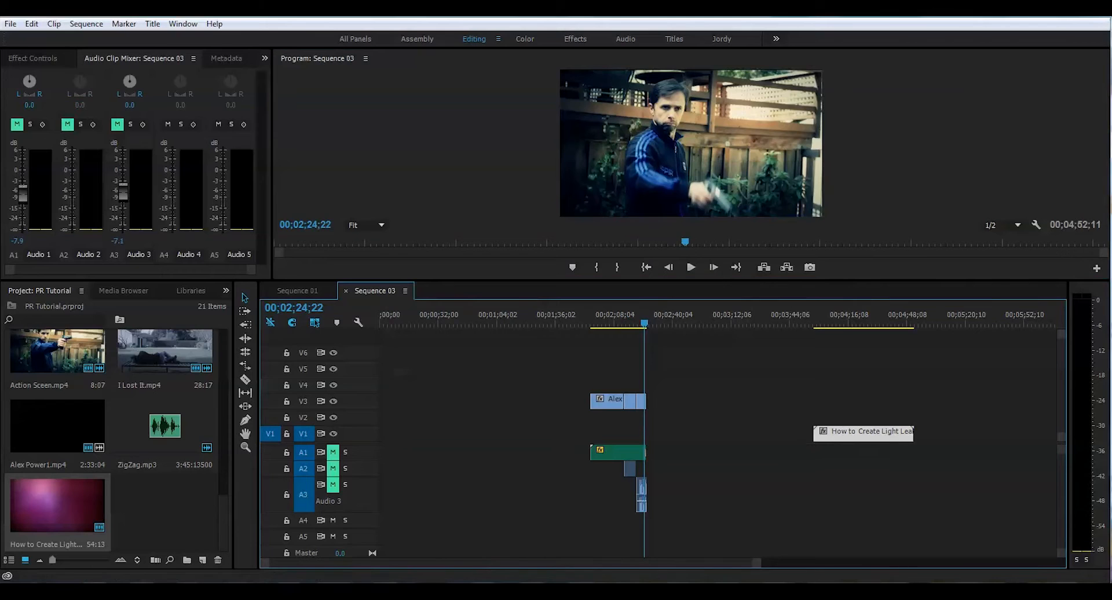
pyautogui.click(773, 323)
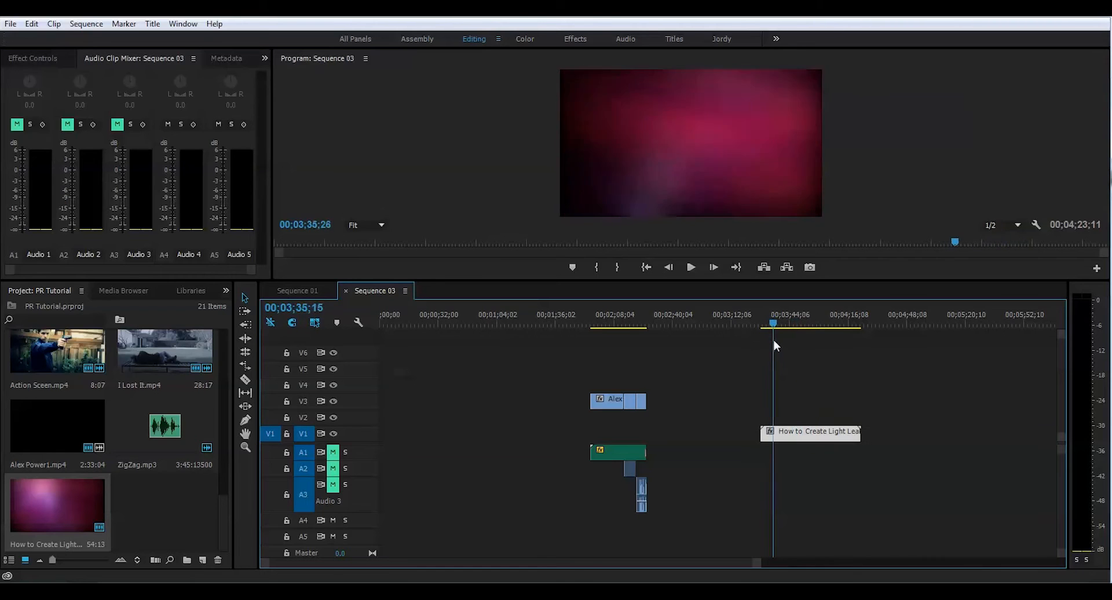
pyautogui.click(815, 323)
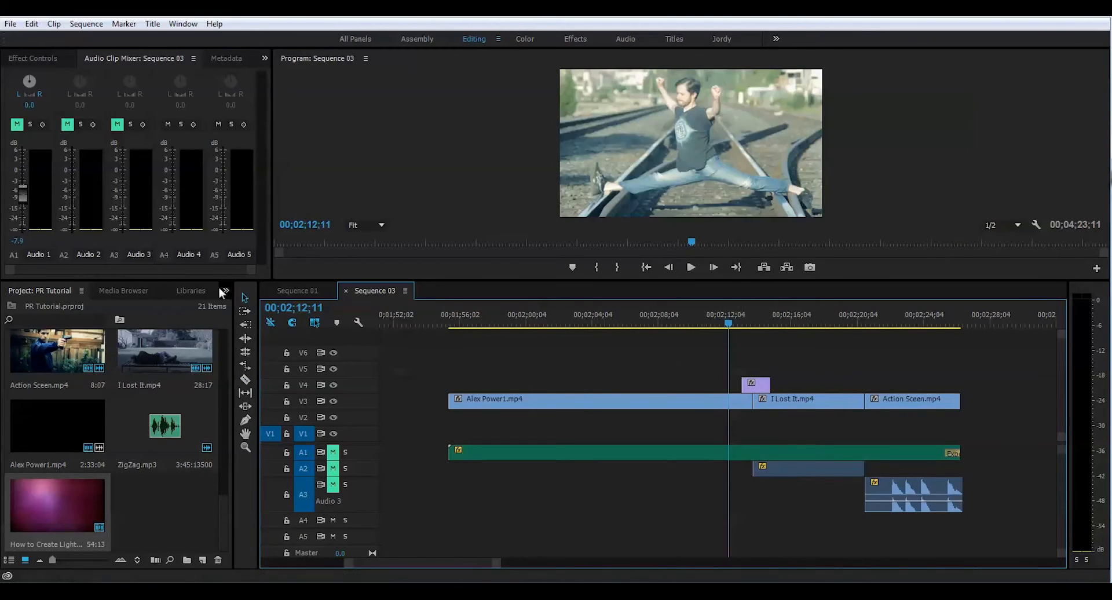
# Show the Effects panel and apply Cross Dissolve to the light leak clip's ends.
pyautogui.click(225, 290)
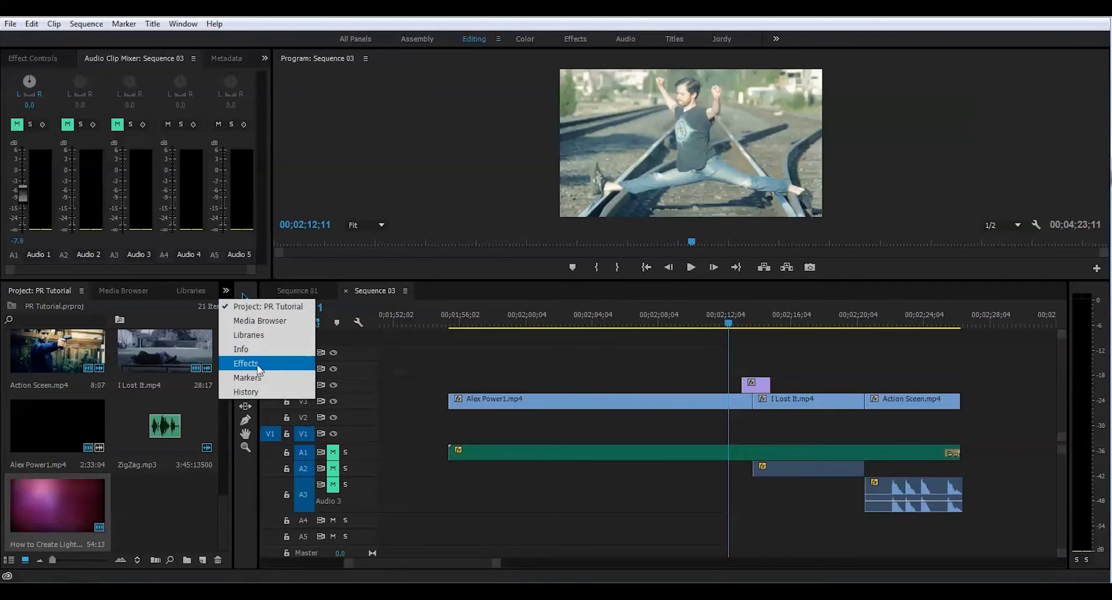
pyautogui.click(246, 363)
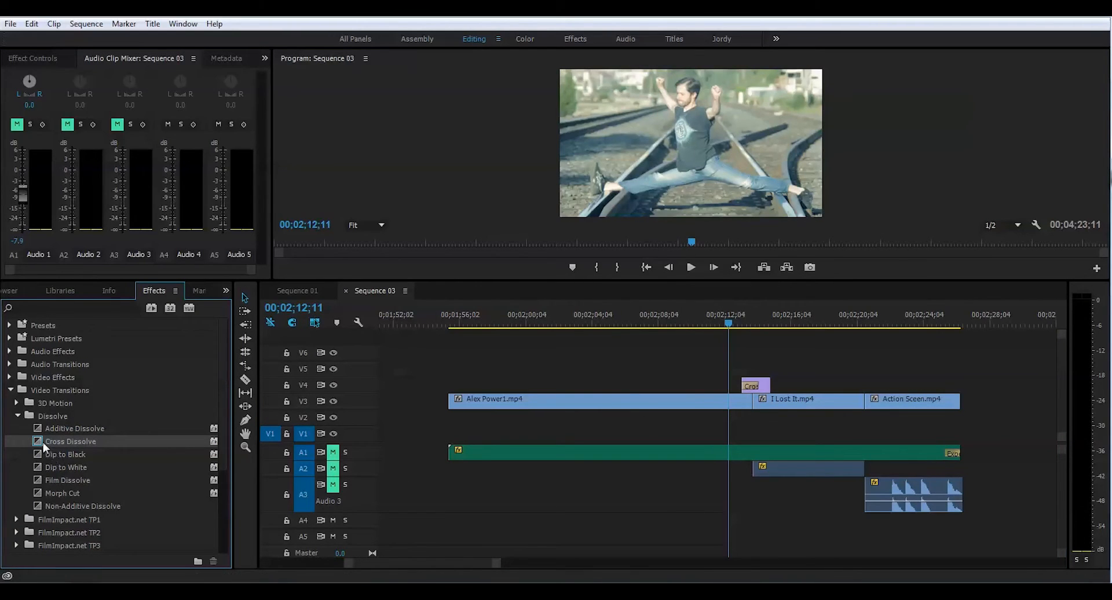
pyautogui.moveTo(69, 442); pyautogui.dragTo(762, 389)
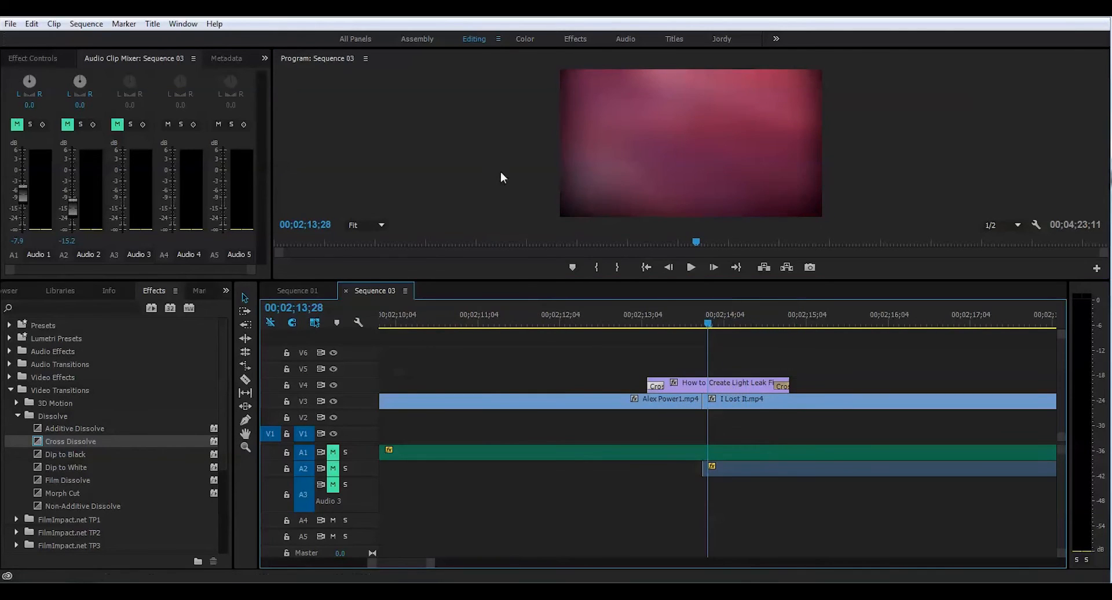
# Expand Opacity in the light leak clip's Effect Controls to reach its Blend Mode setting.
pyautogui.click(723, 386)
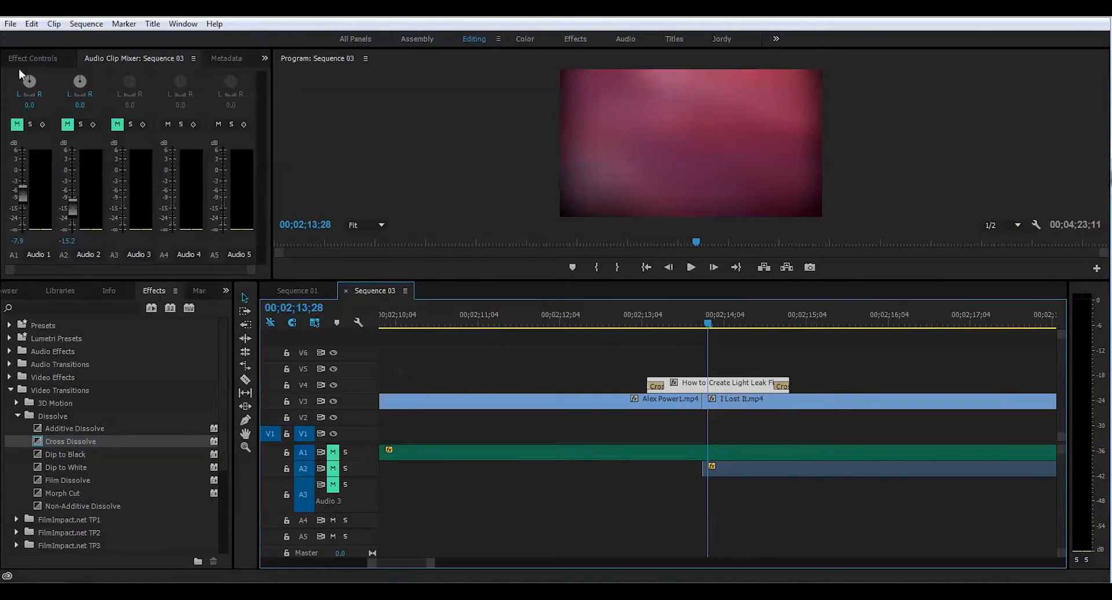
pyautogui.click(31, 58)
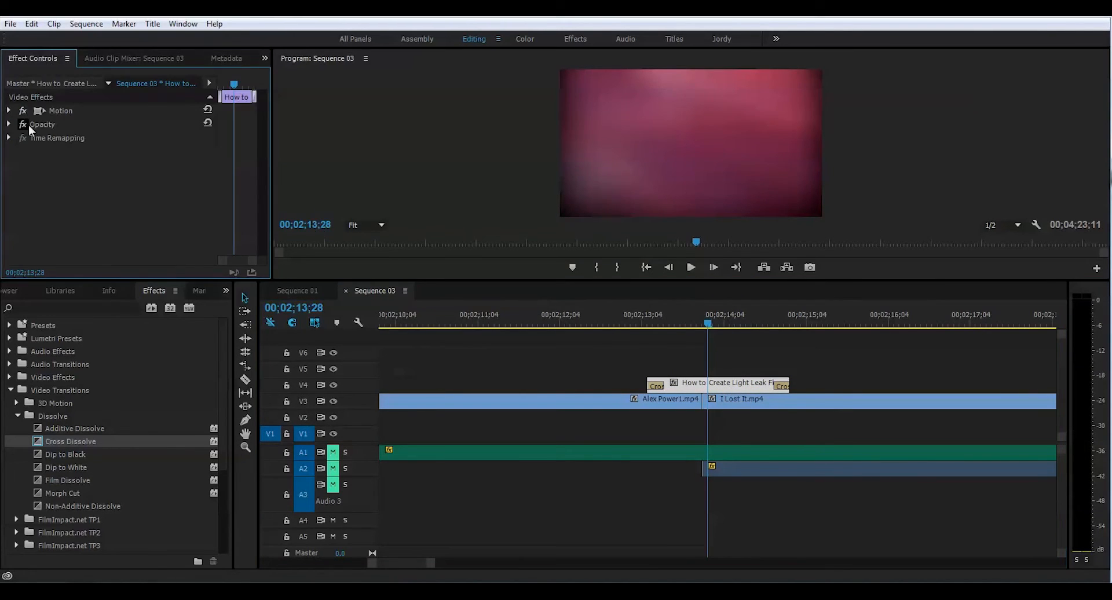
pyautogui.moveTo(10, 127)
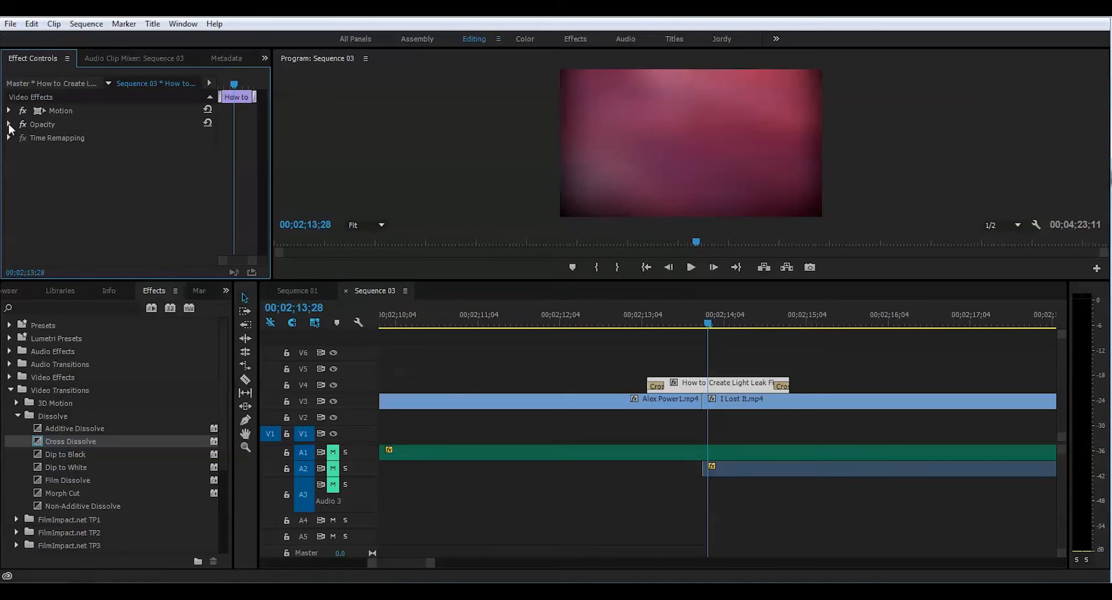
pyautogui.click(9, 124)
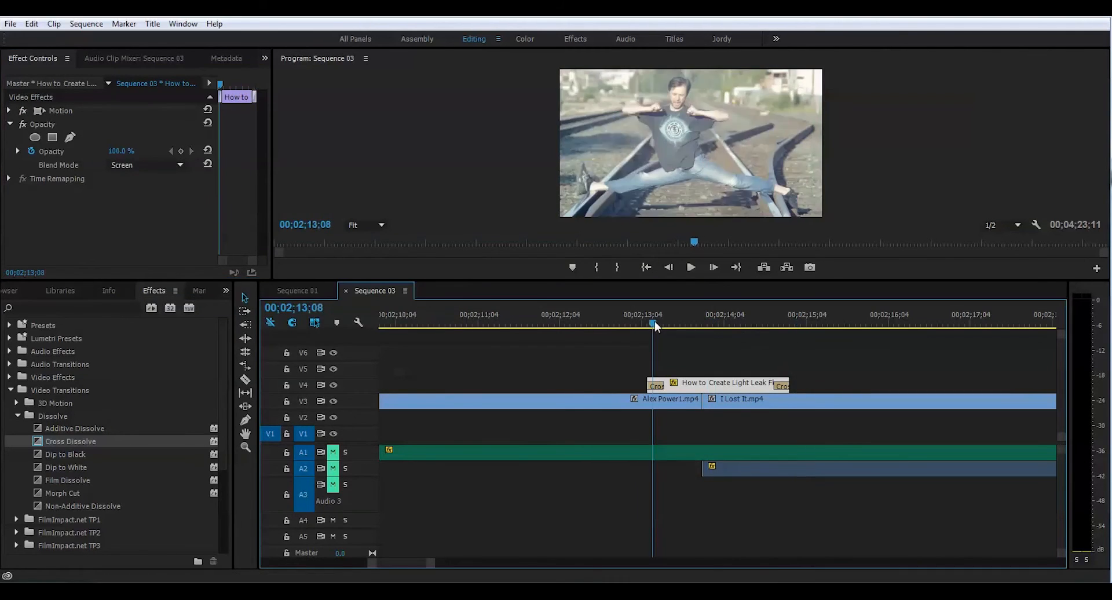
# Play the light leak transition from just before the cut, then trim the clip shorter.
pyautogui.click(629, 325)
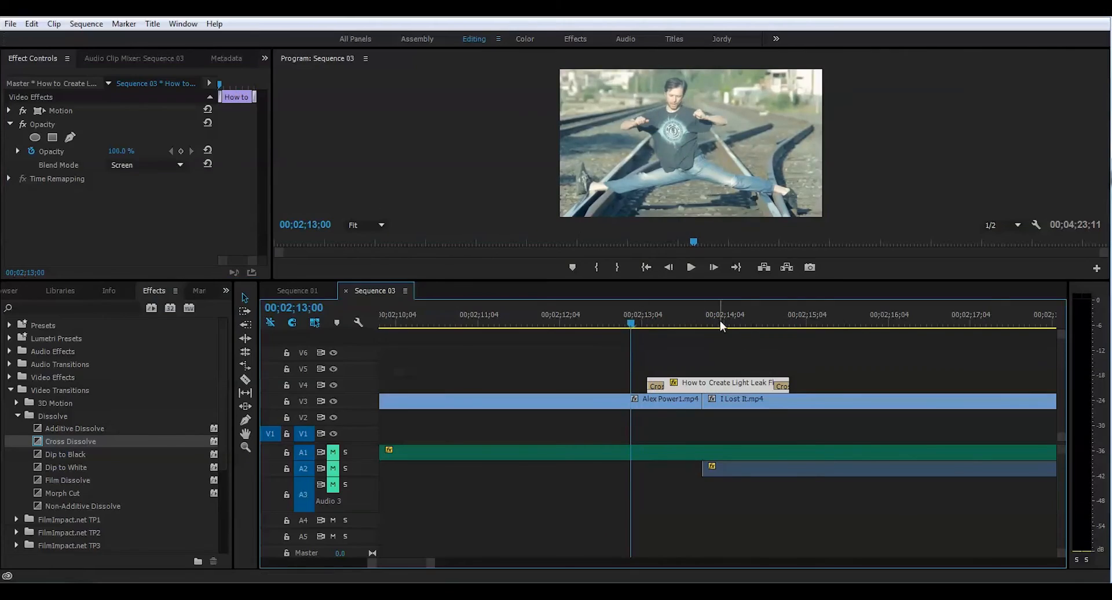
pyautogui.click(713, 321)
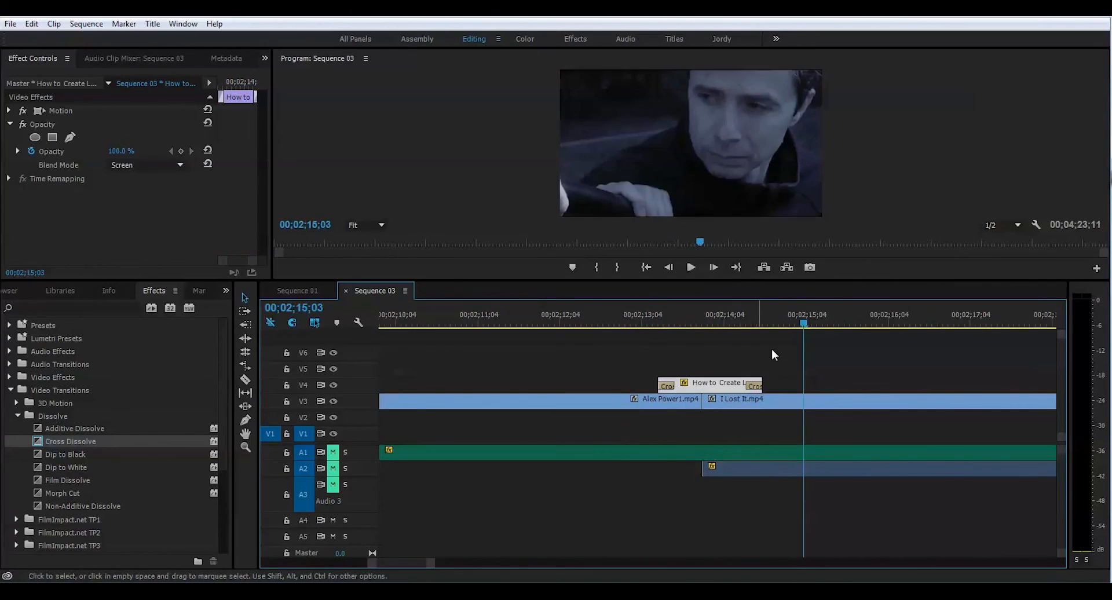
pyautogui.rightClick(773, 354)
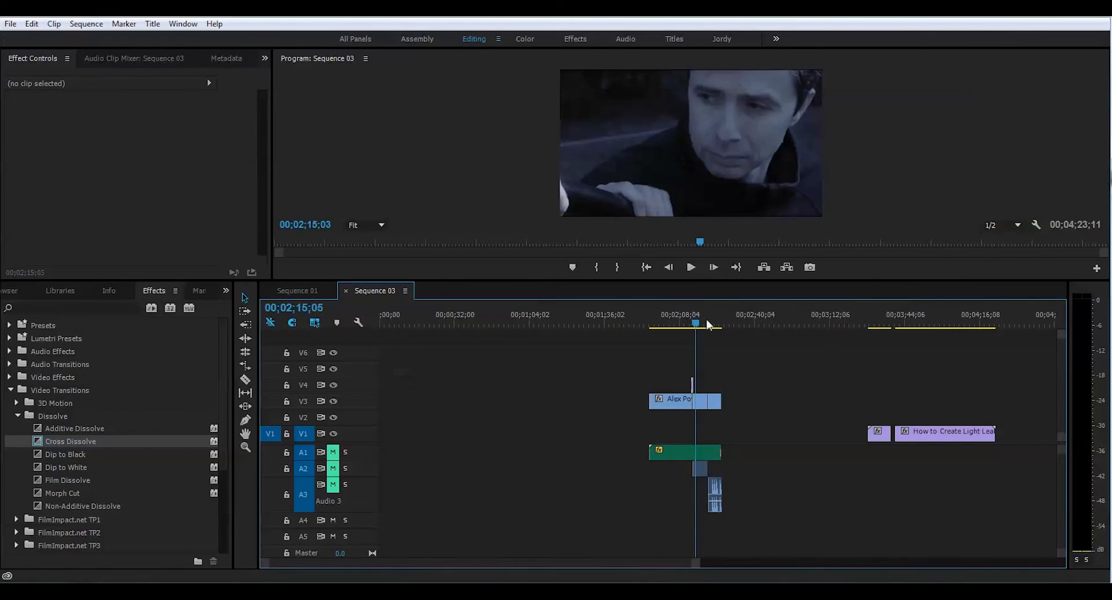
pyautogui.click(888, 314)
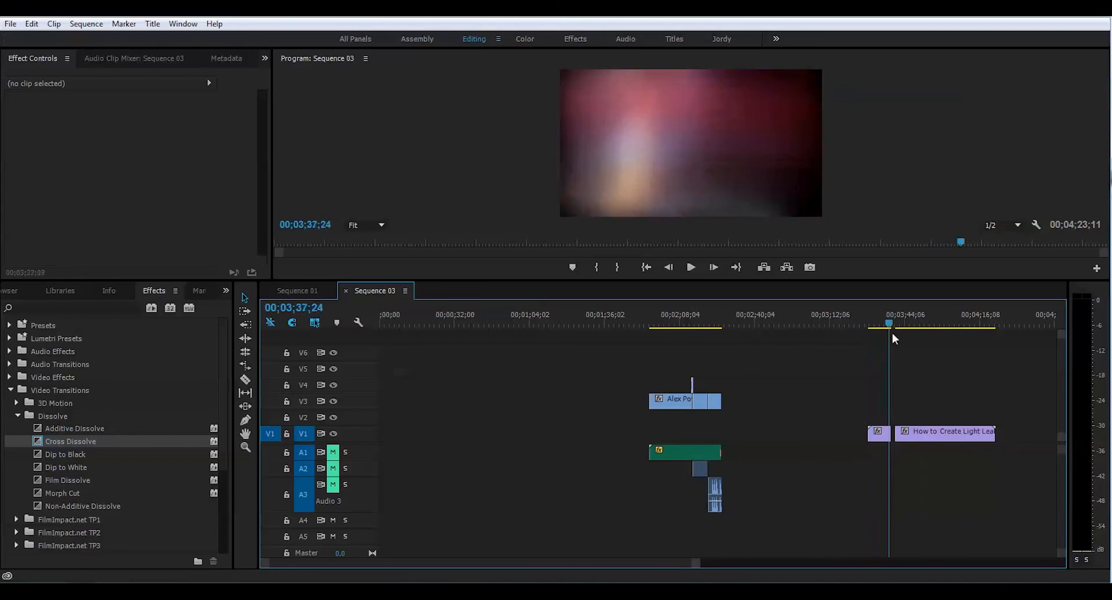
pyautogui.click(952, 324)
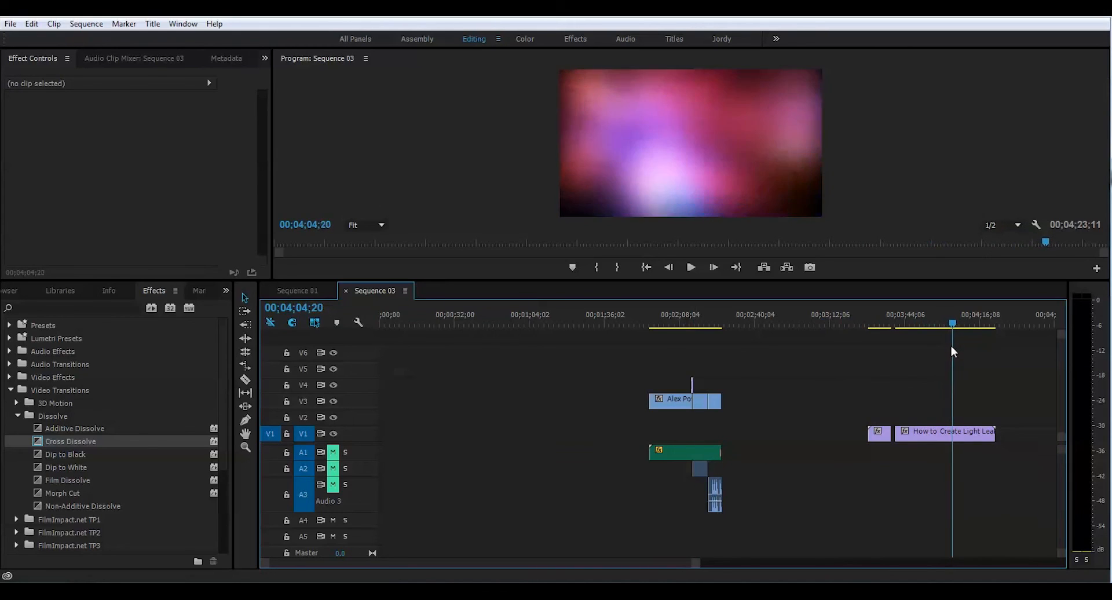
pyautogui.click(846, 324)
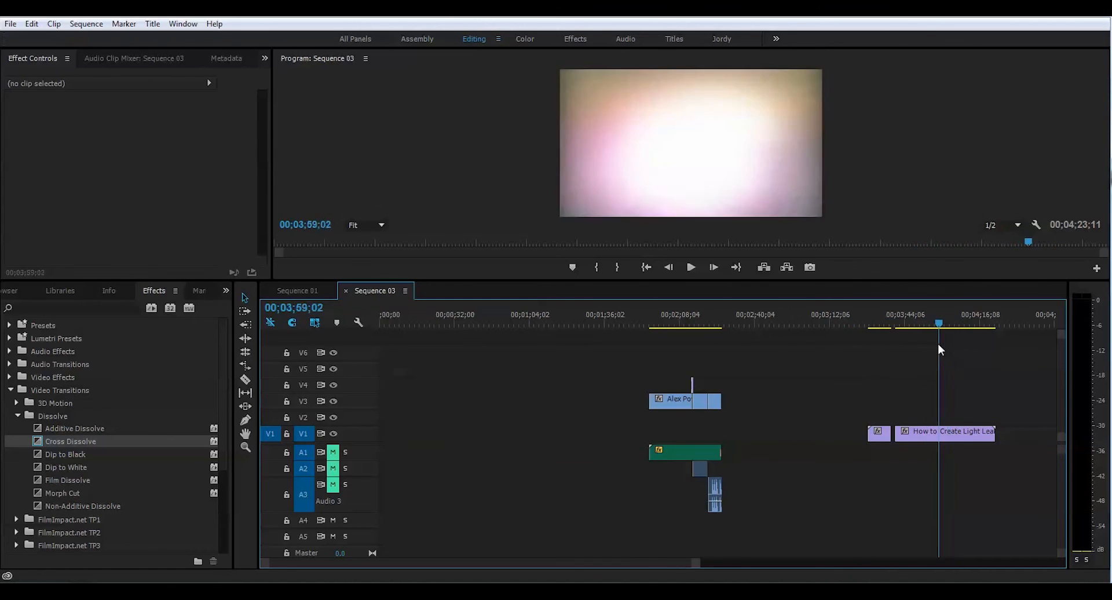
pyautogui.moveTo(938, 323); pyautogui.dragTo(952, 323)
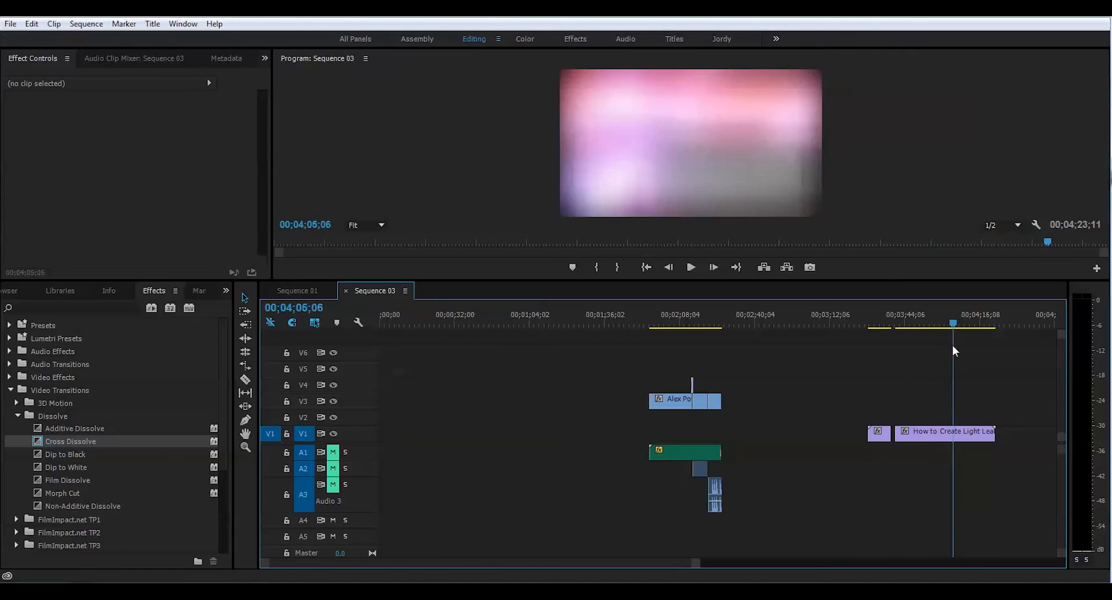